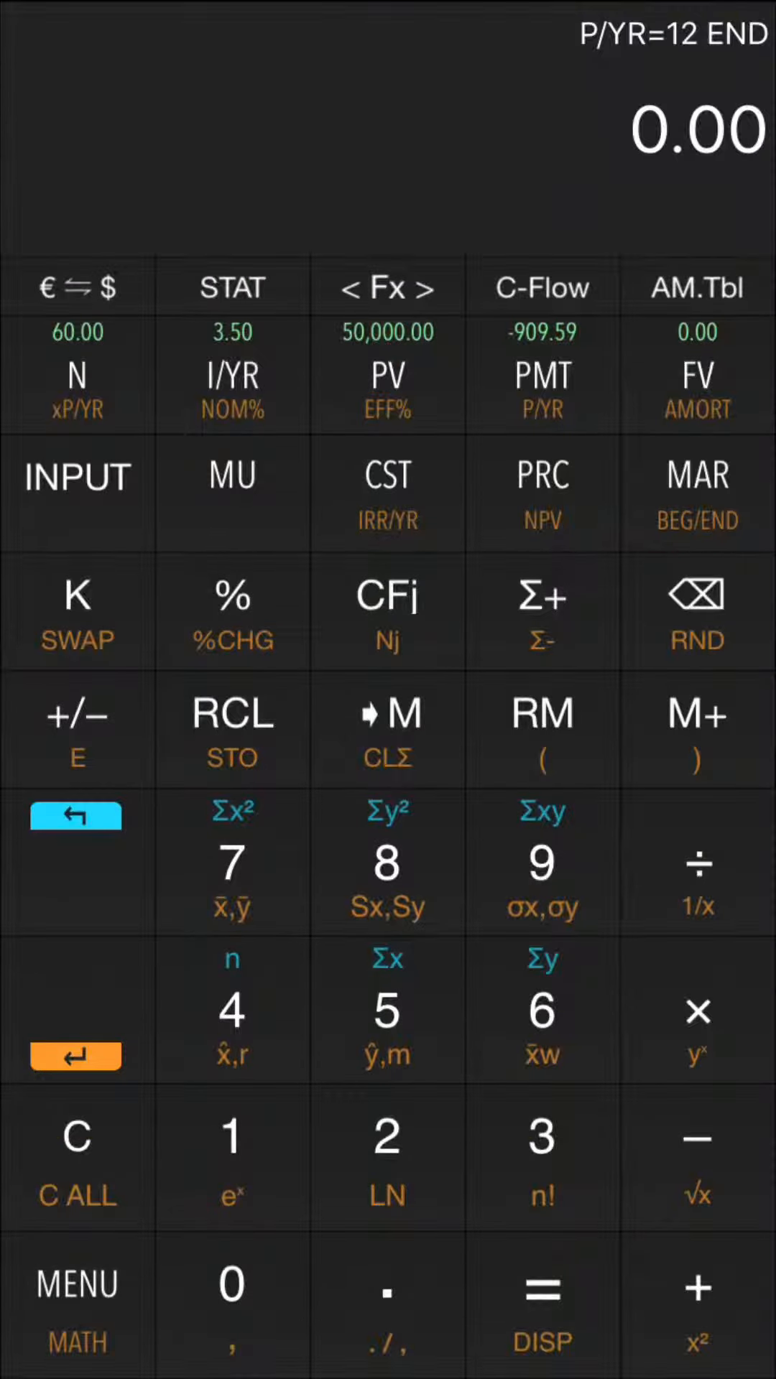
- Show the amortization schedule for the 60-month $50,000 loan at 3.50% from the side menu
click(77, 1286)
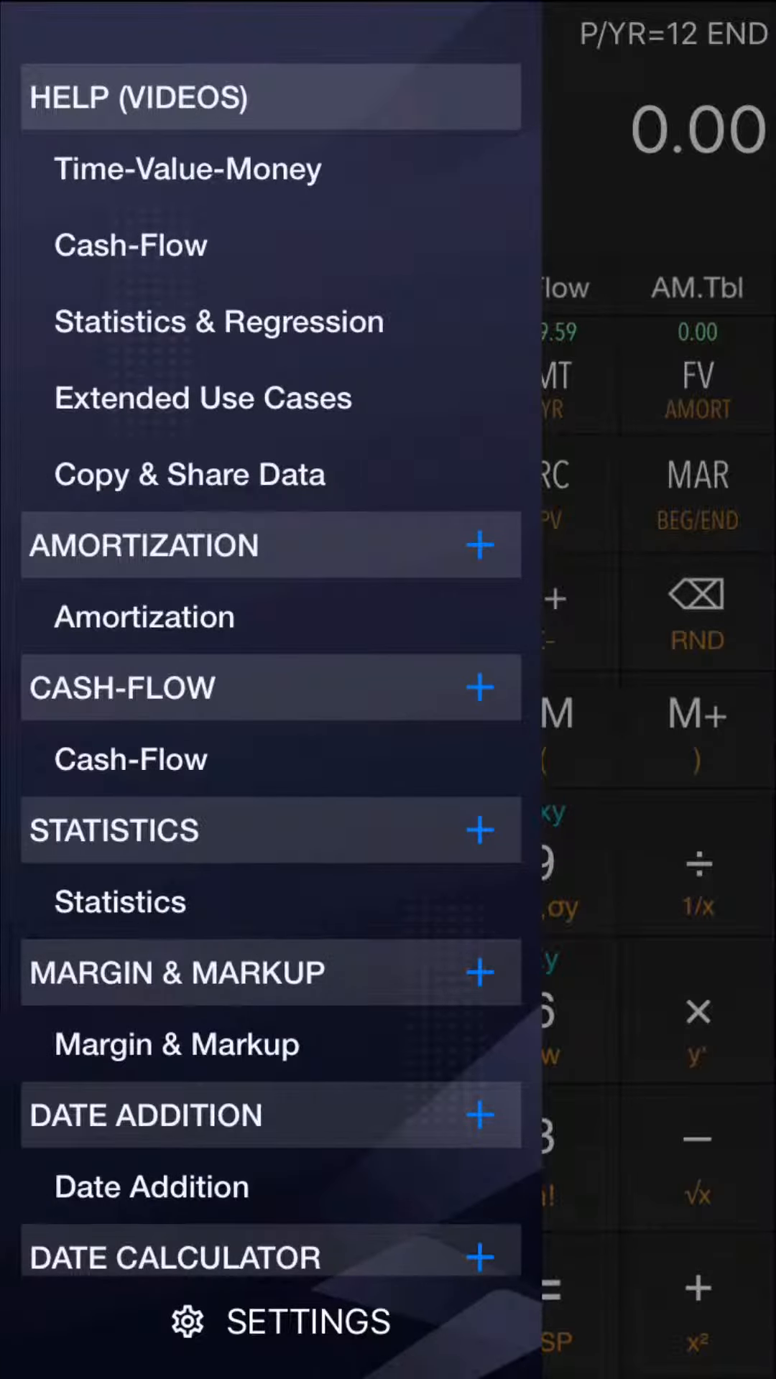
click(144, 617)
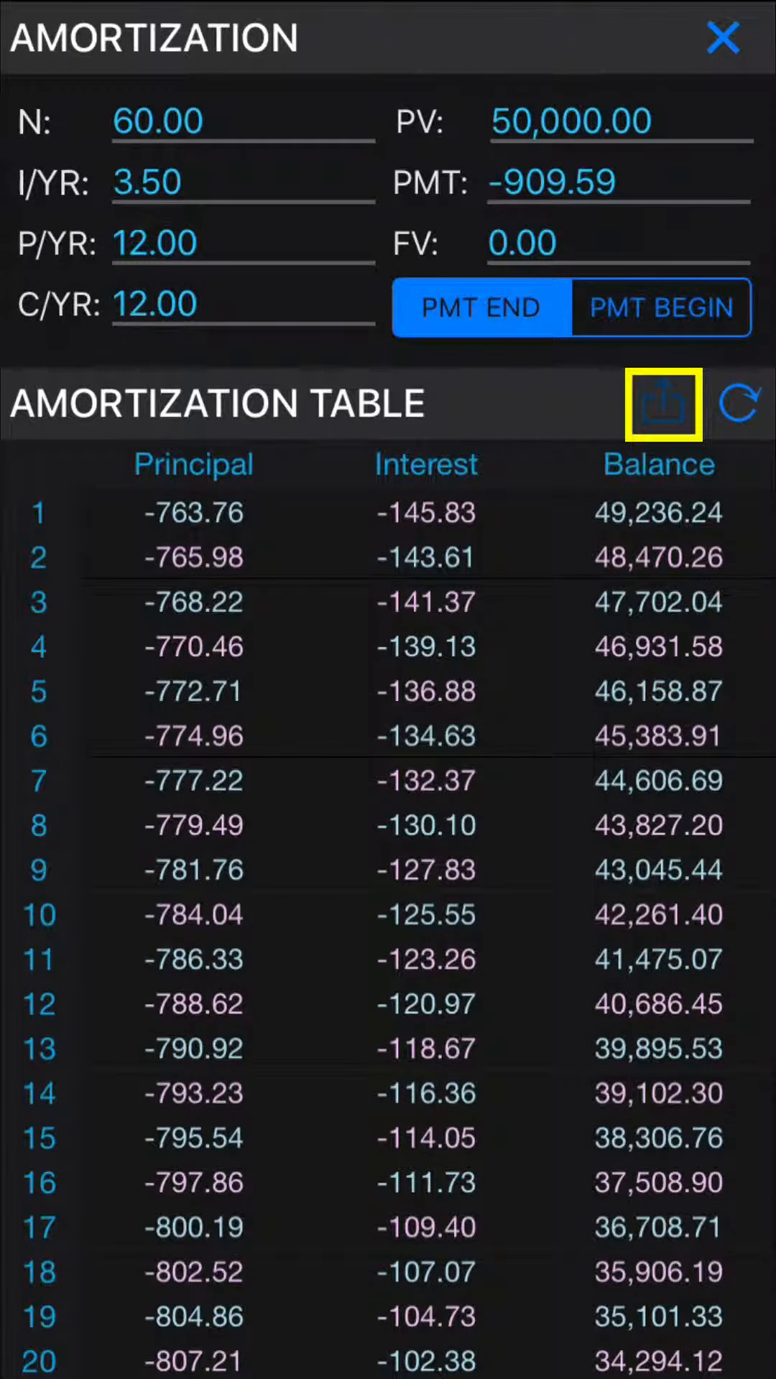
- Copy the amortization table data via the table's share options
click(664, 404)
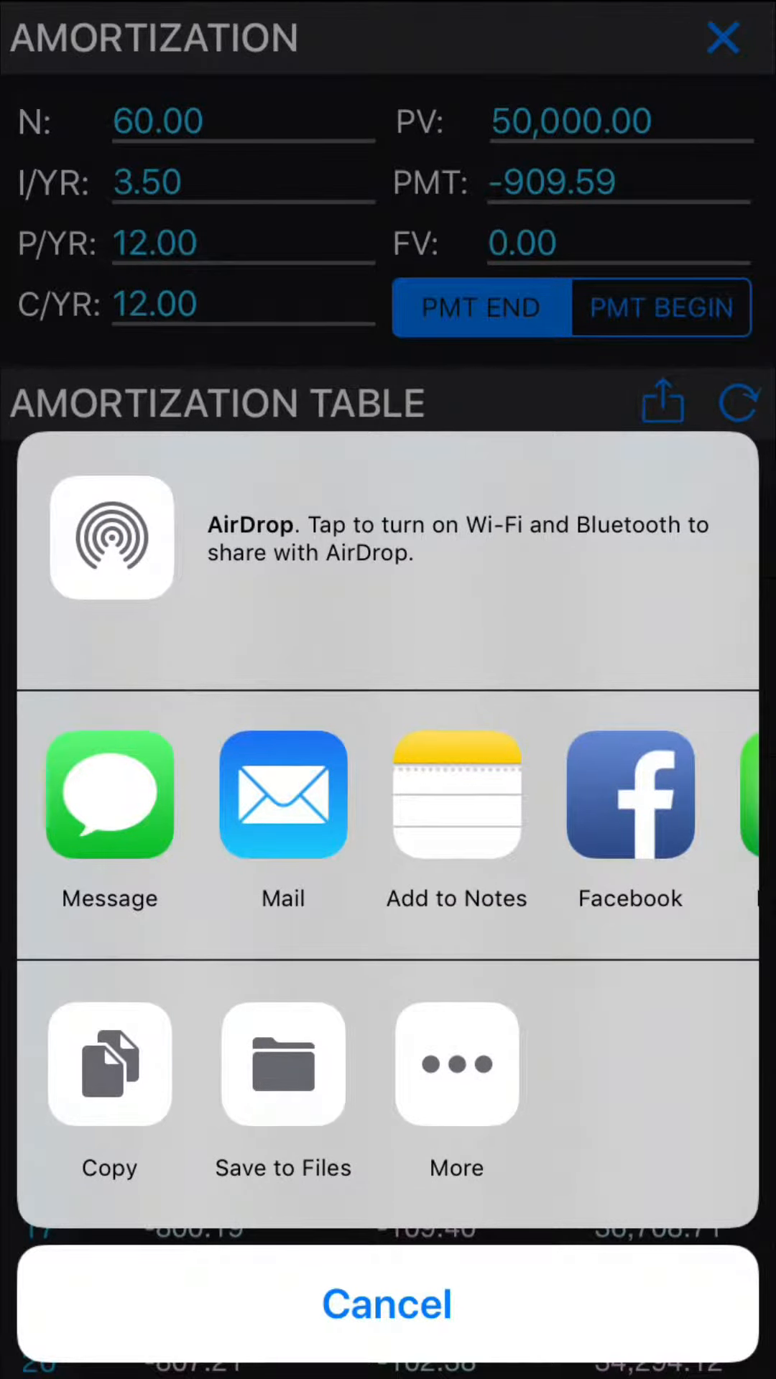
click(386, 1304)
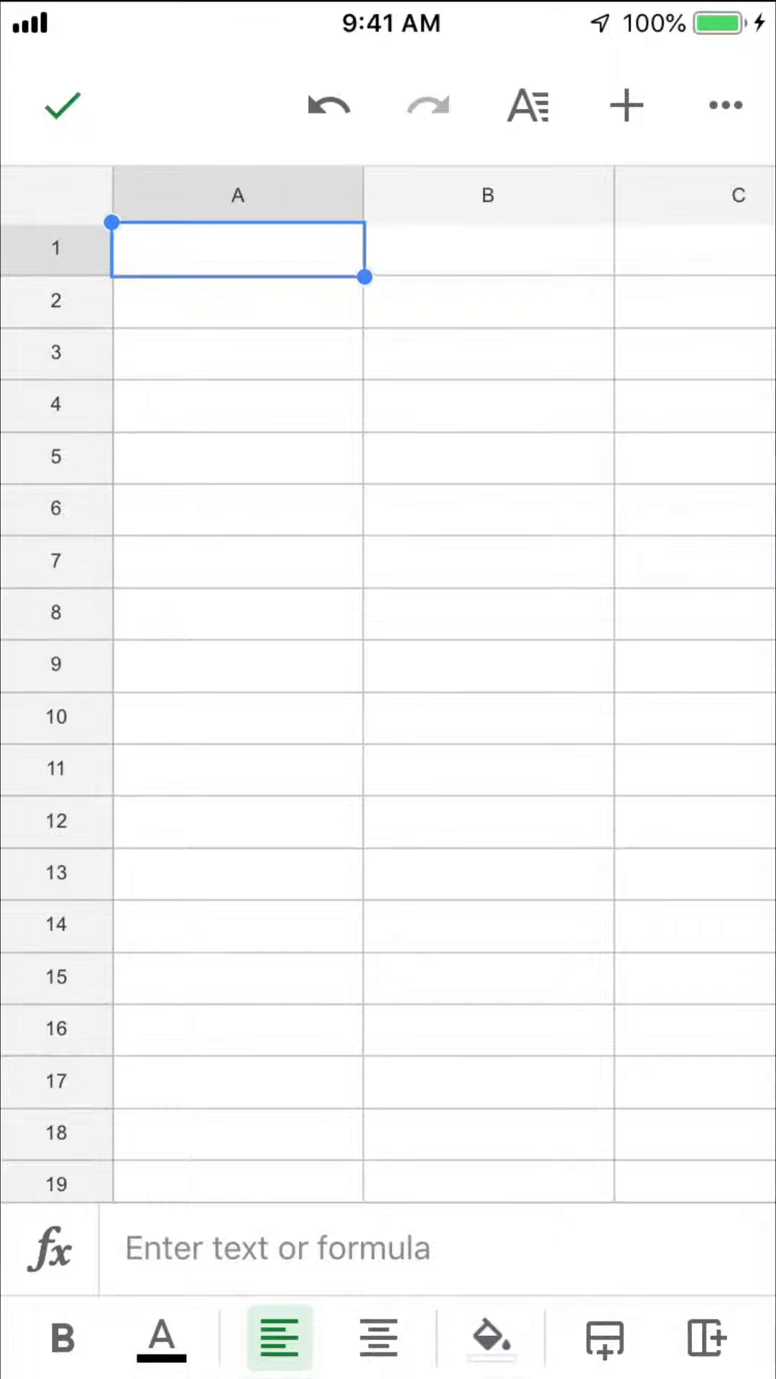
- Paste the loan inputs and amortization schedule into the sheet starting at cell A1
click(237, 247)
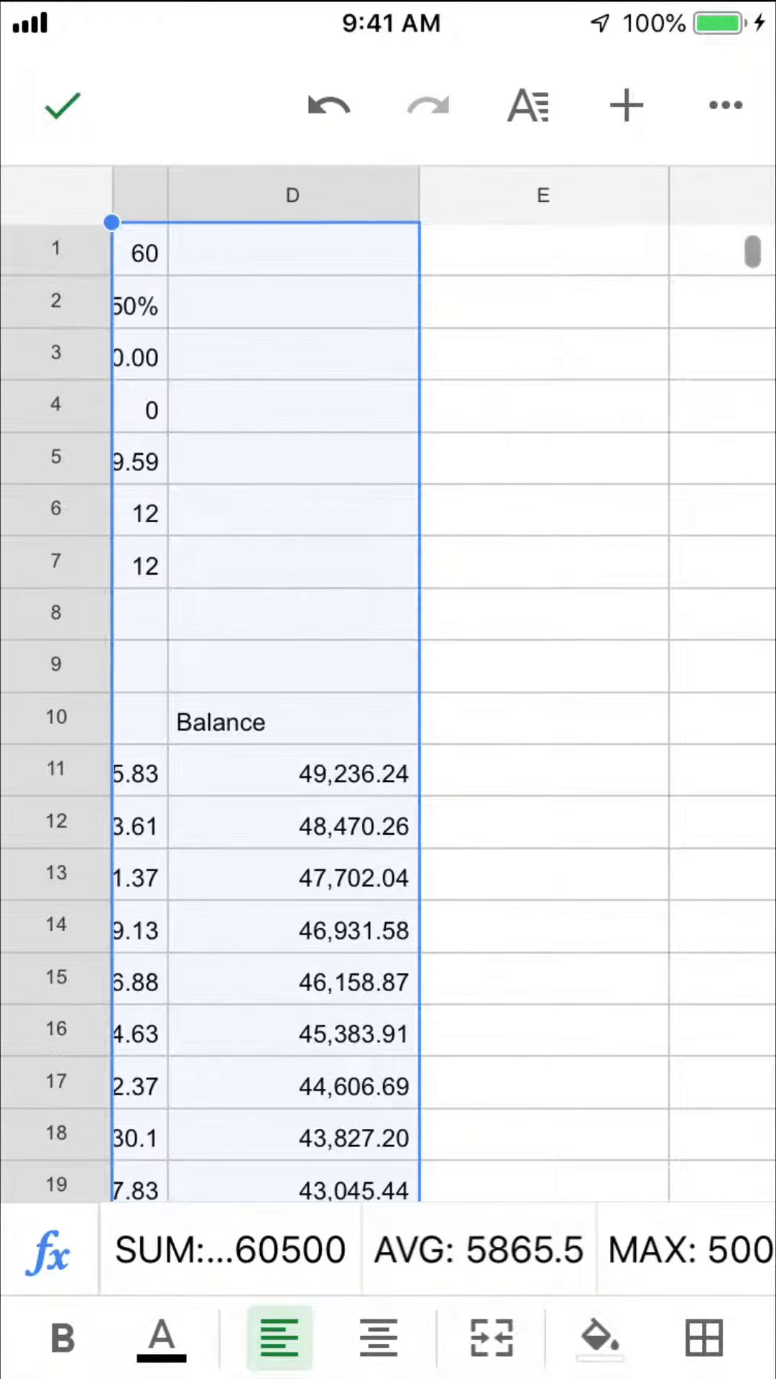
scroll(down, 3)
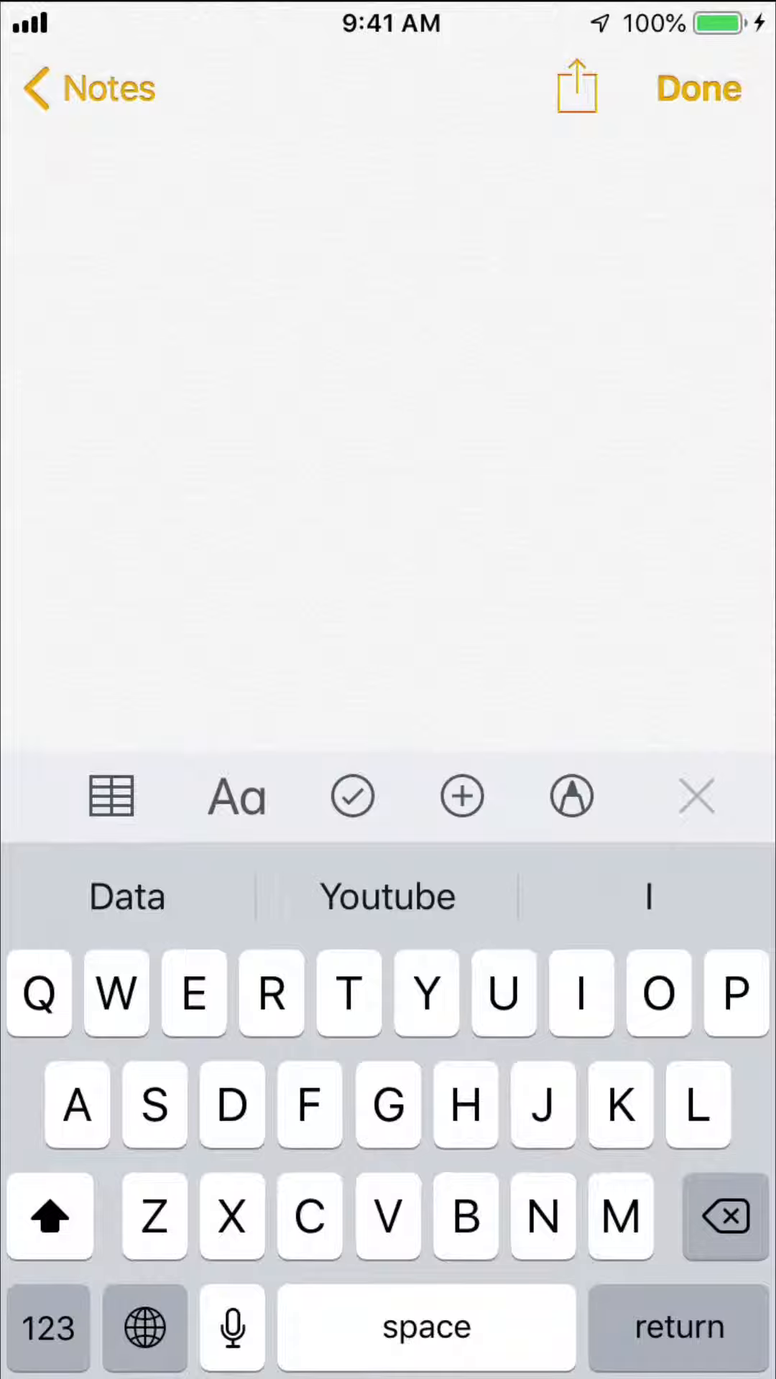
- Insert an empty two-by-two table into the new note
click(112, 797)
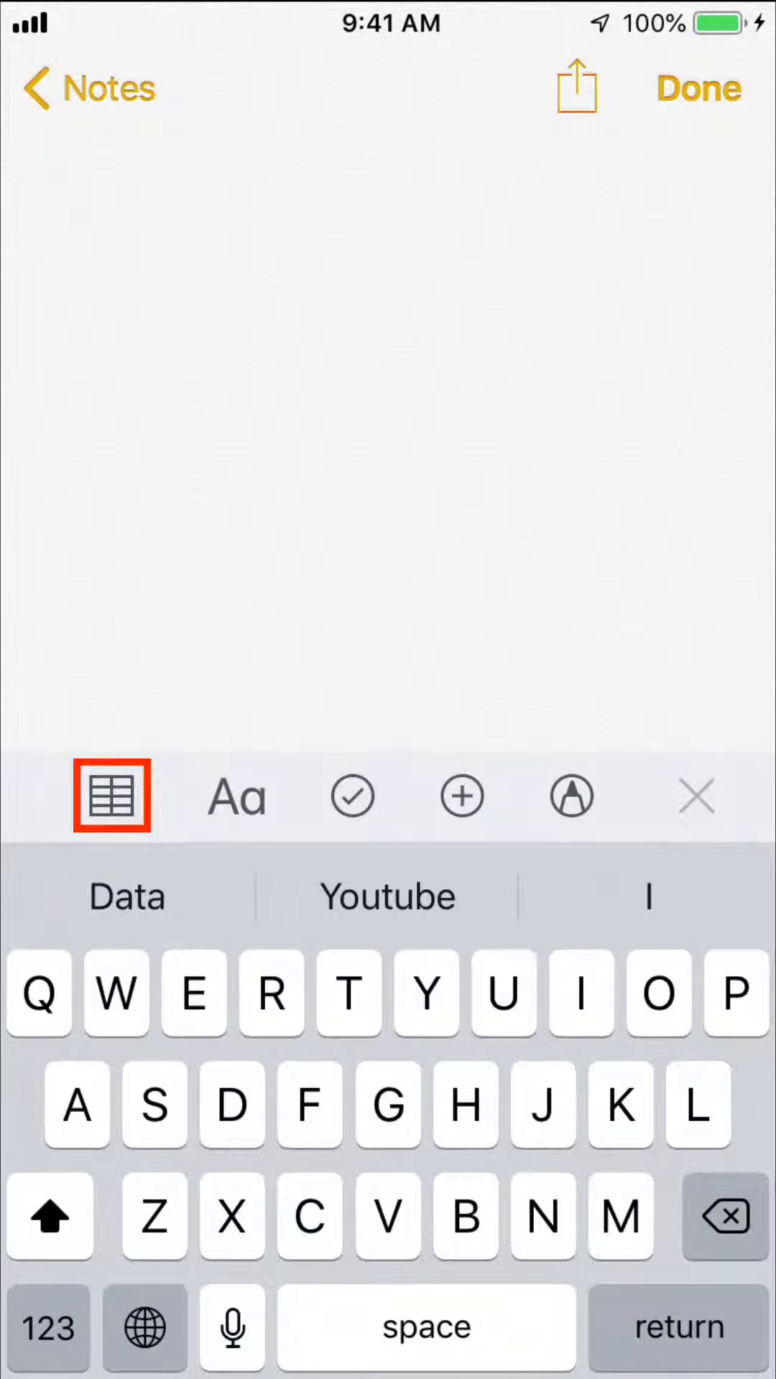
click(111, 796)
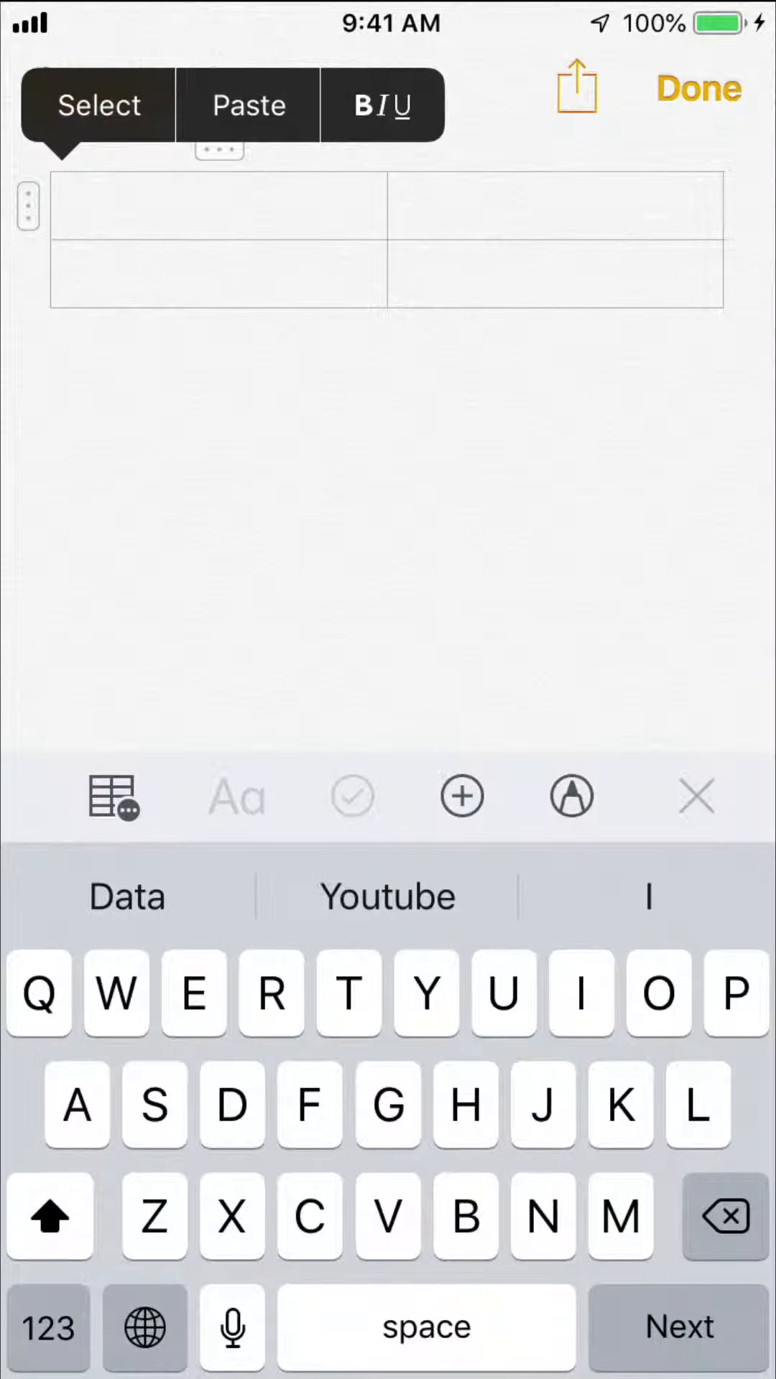
- Paste the loan inputs and numbered principal/interest rows into the note's table and review them
click(248, 105)
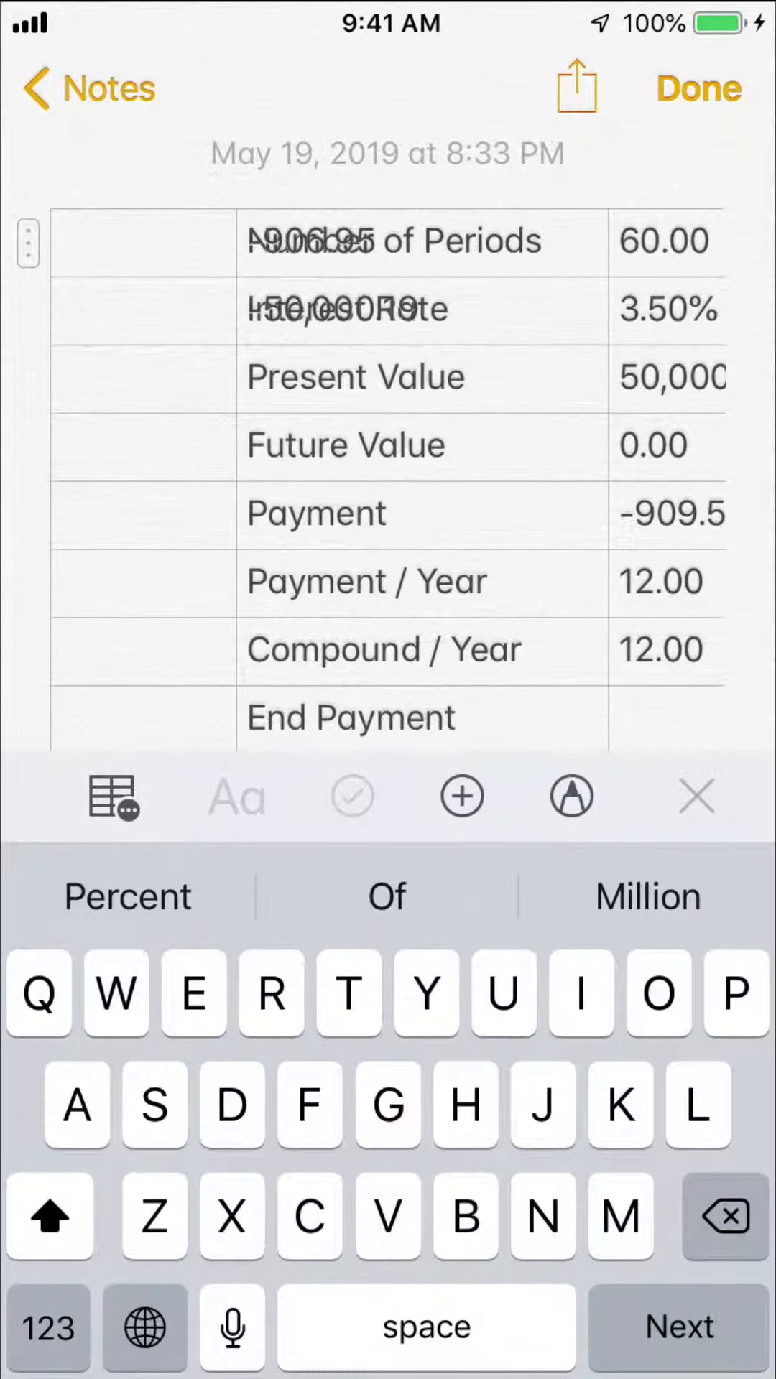
scroll(down, 3)
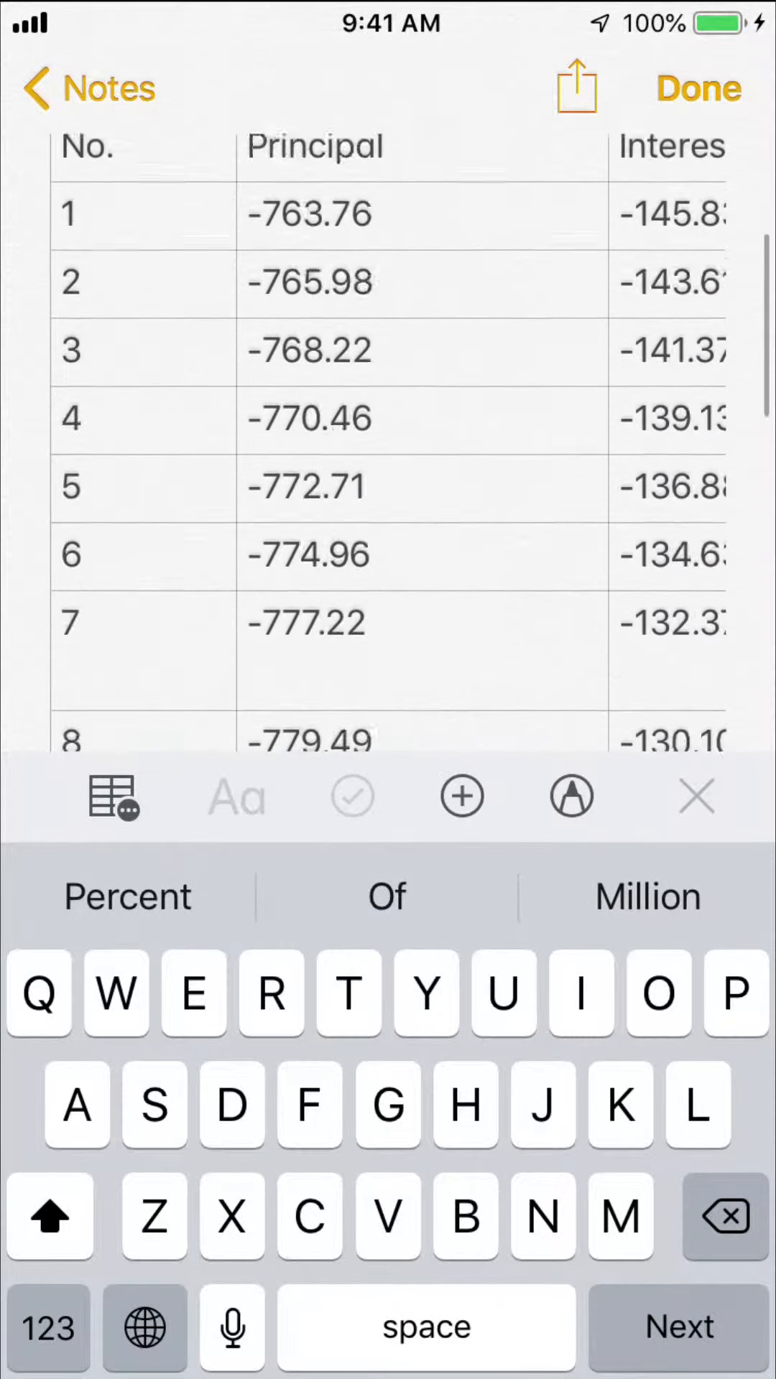
scroll(down, 3)
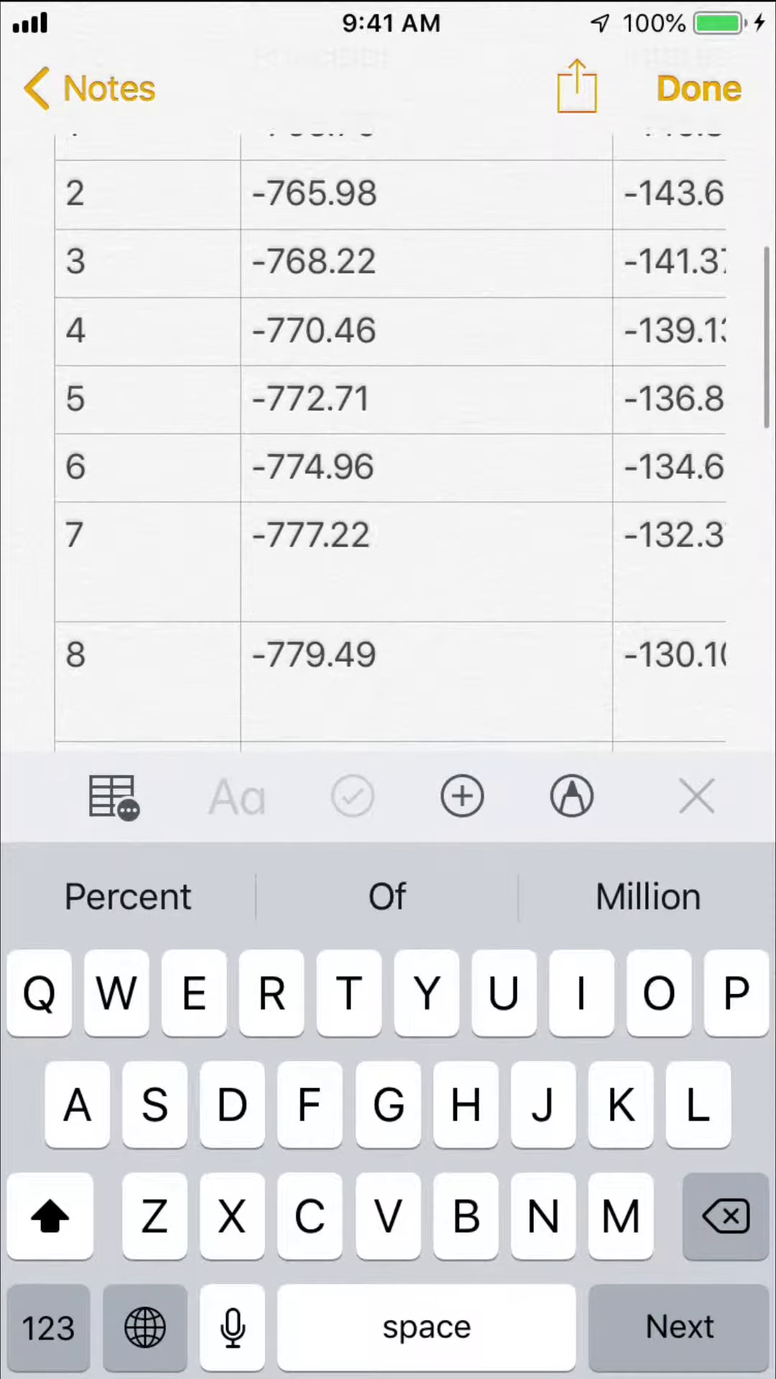
scroll(down, 3)
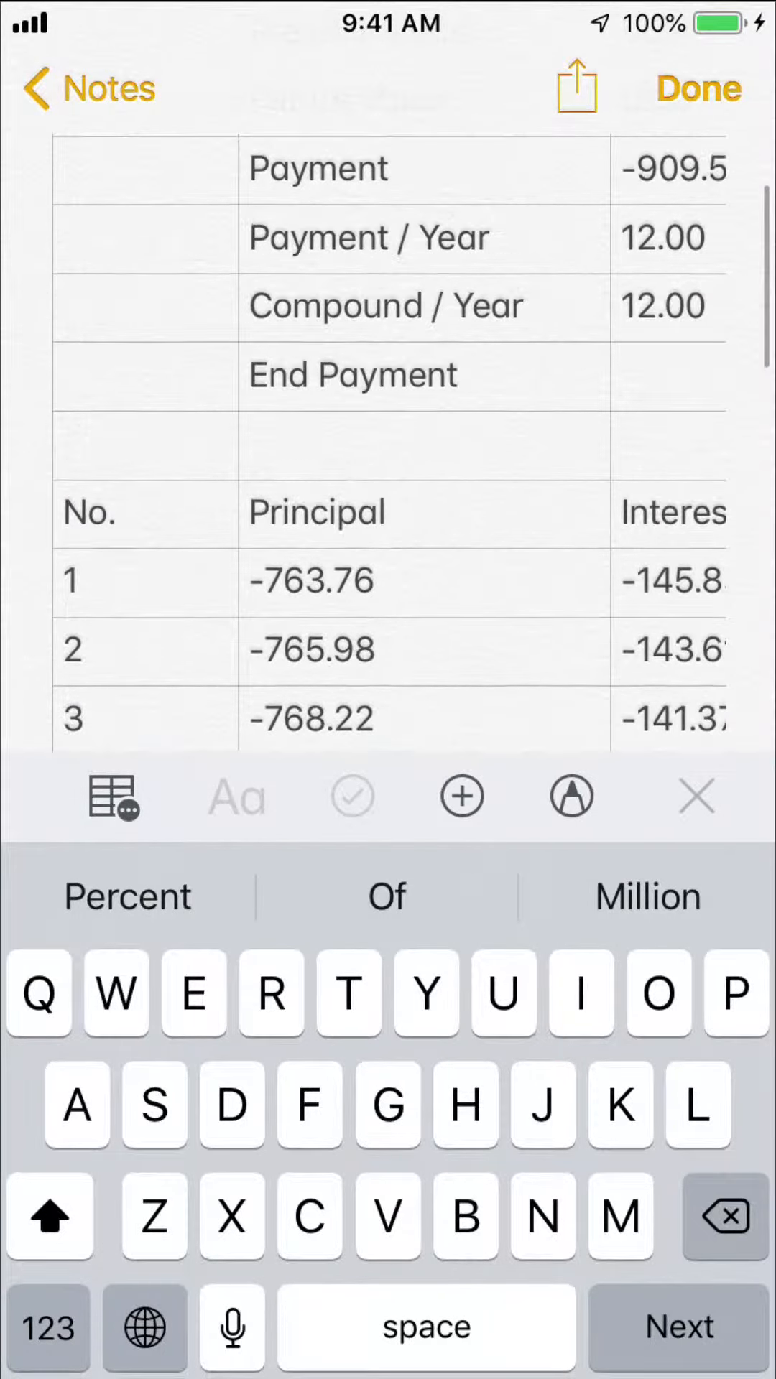